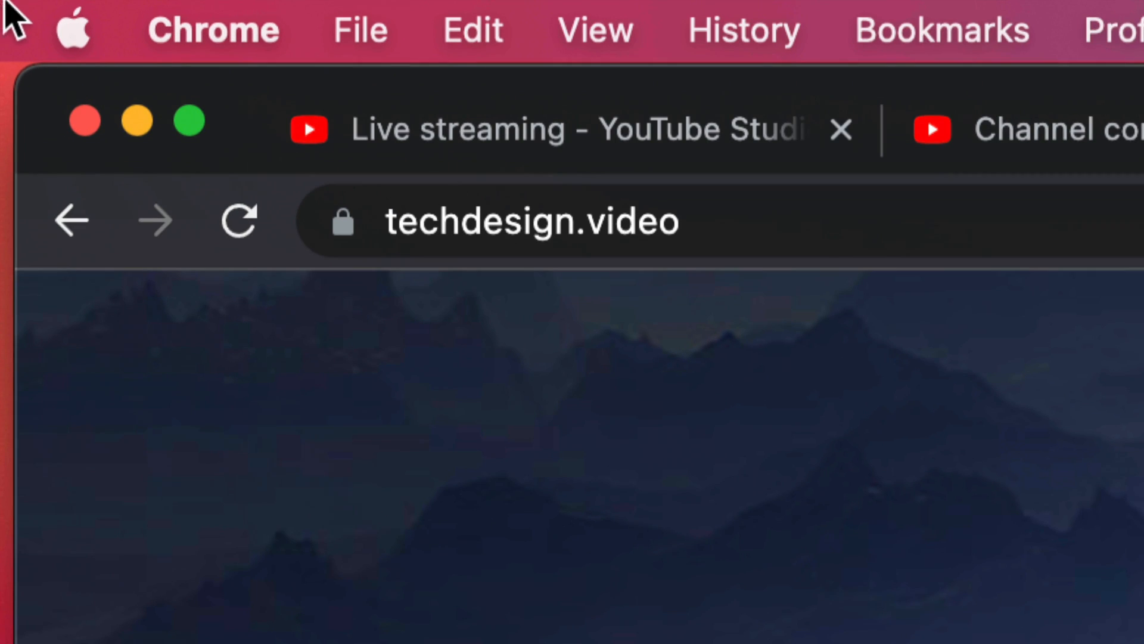
# Open Chrome's main menu from the green Update badge to reveal the relaunch option.
pyautogui.click(73, 28)
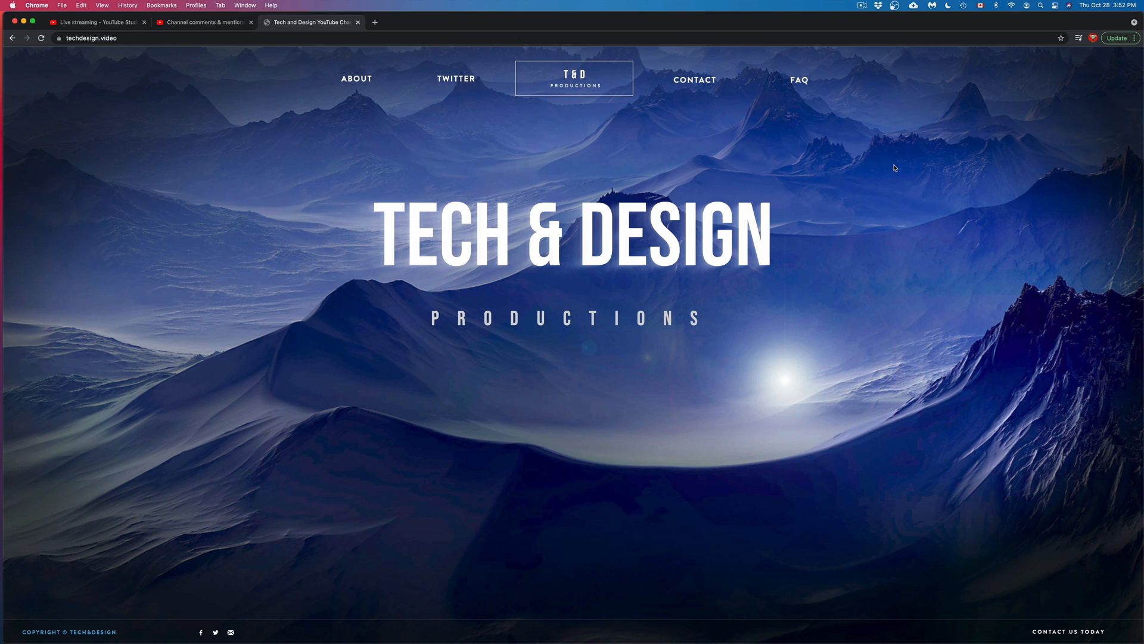
pyautogui.moveTo(922, 162)
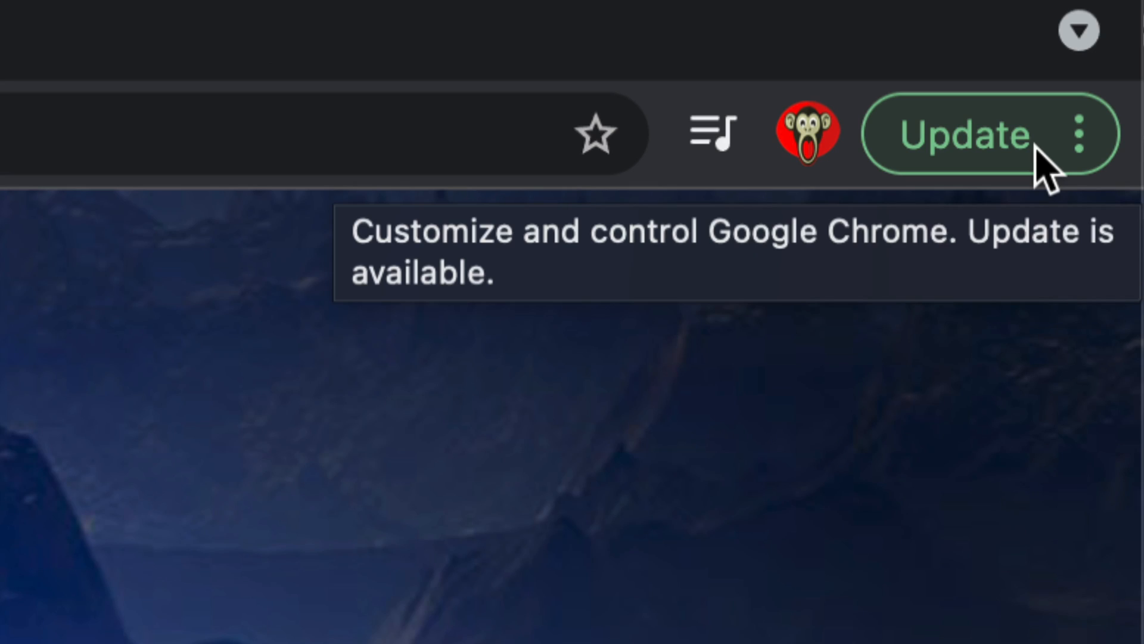
pyautogui.click(1081, 135)
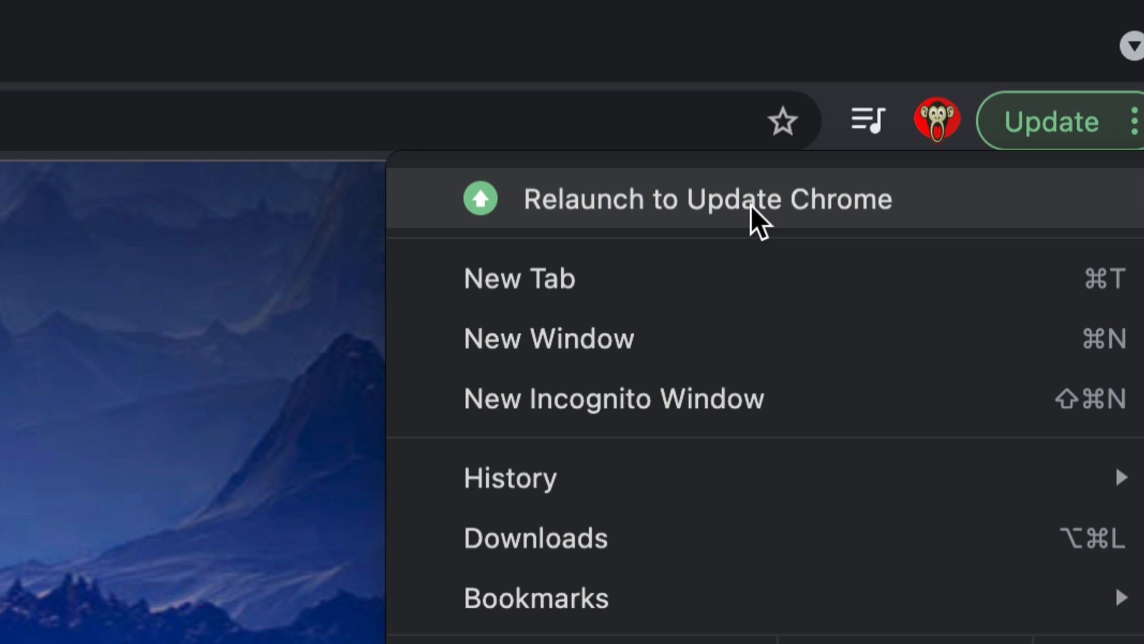
# Relaunch Chrome to apply the update, restoring the techdesign.video tabs with no badge.
pyautogui.click(708, 199)
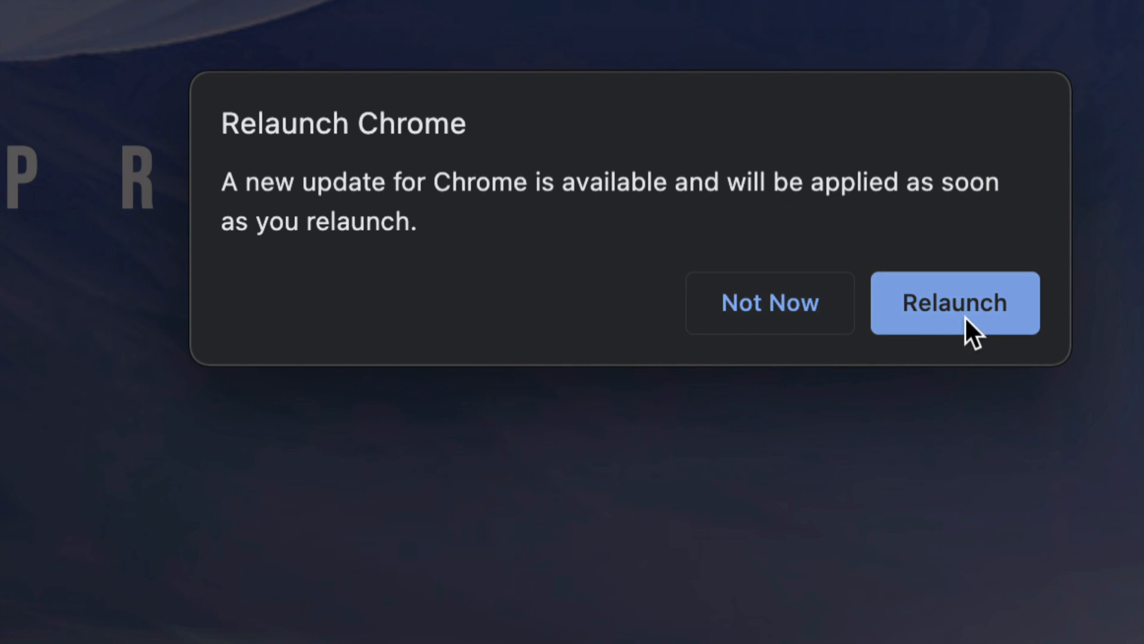
pyautogui.click(953, 303)
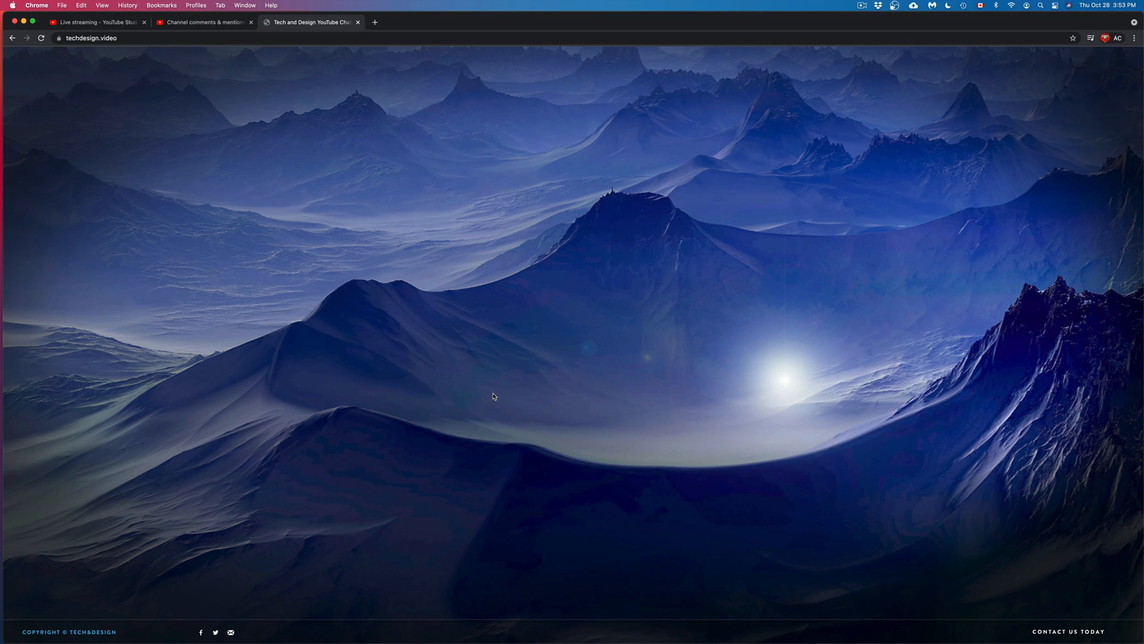